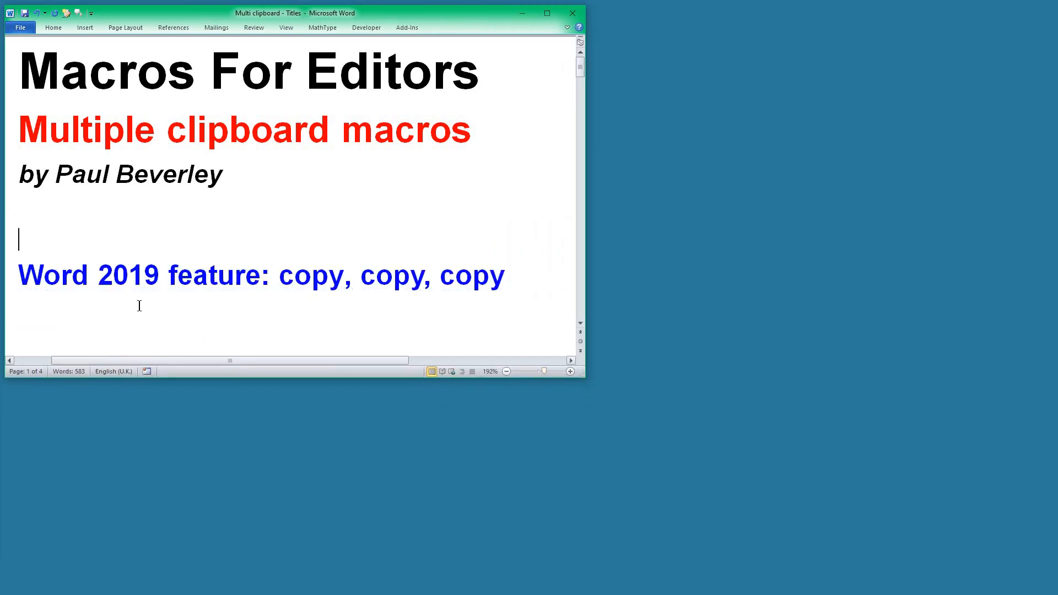
mouse_move(273, 317)
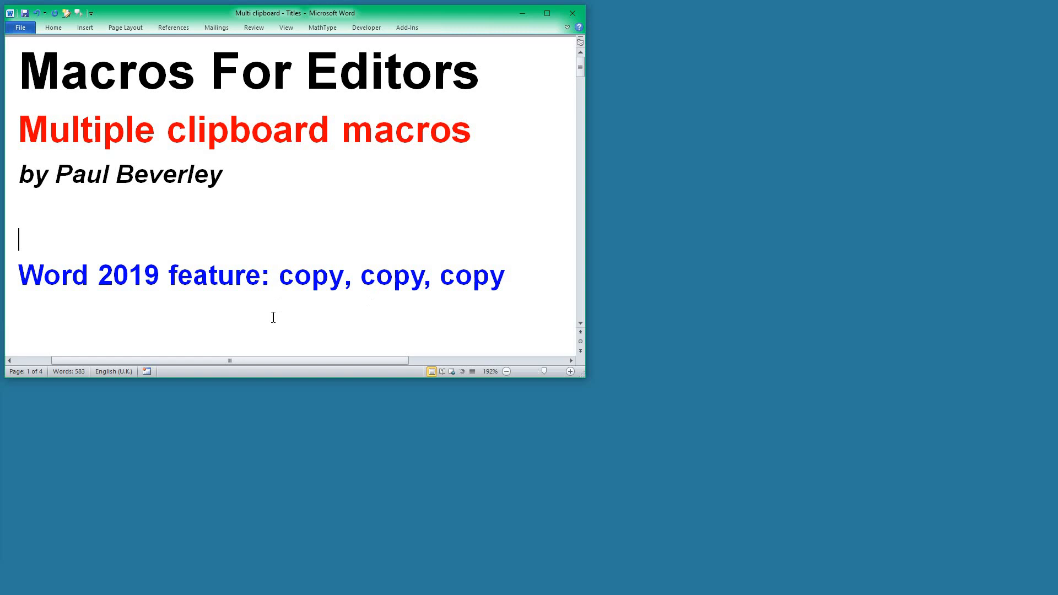
mouse_move(261, 297)
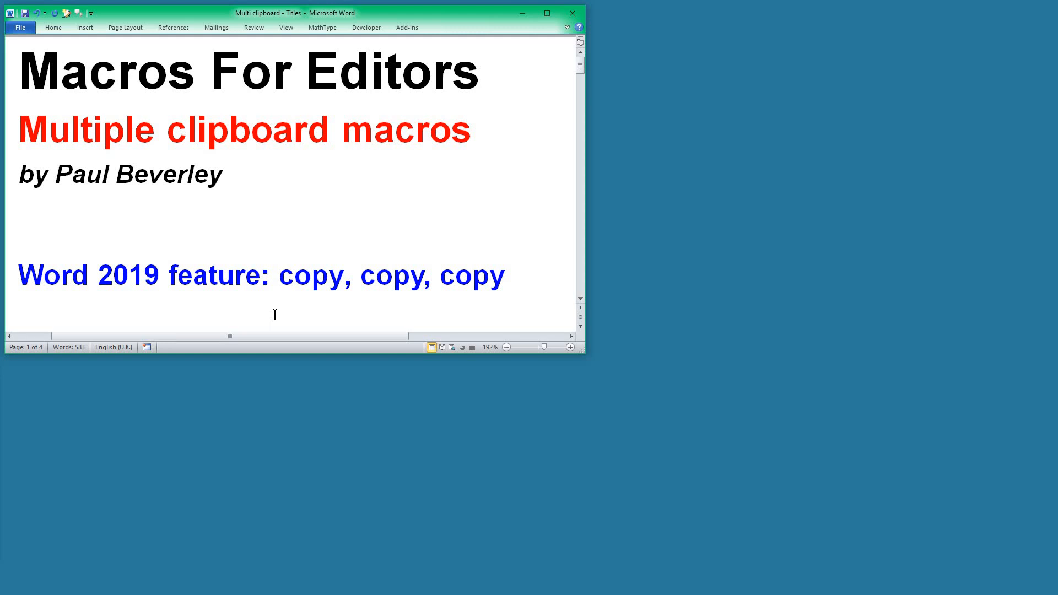
mouse_move(556, 357)
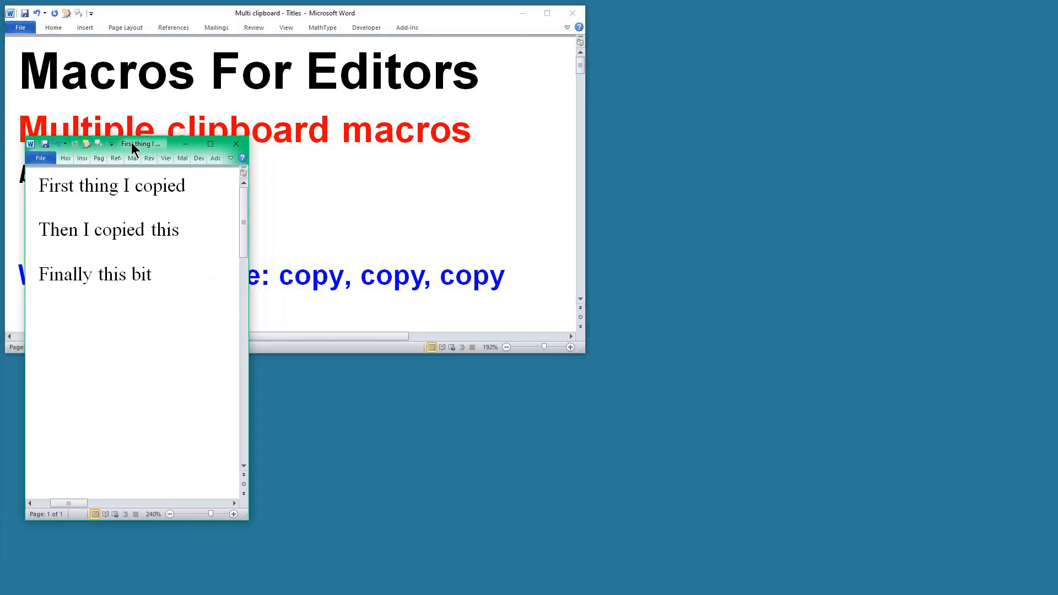
- Move the small copied-lines document off to the right of the Titles document
drag(139, 144, 859, 115)
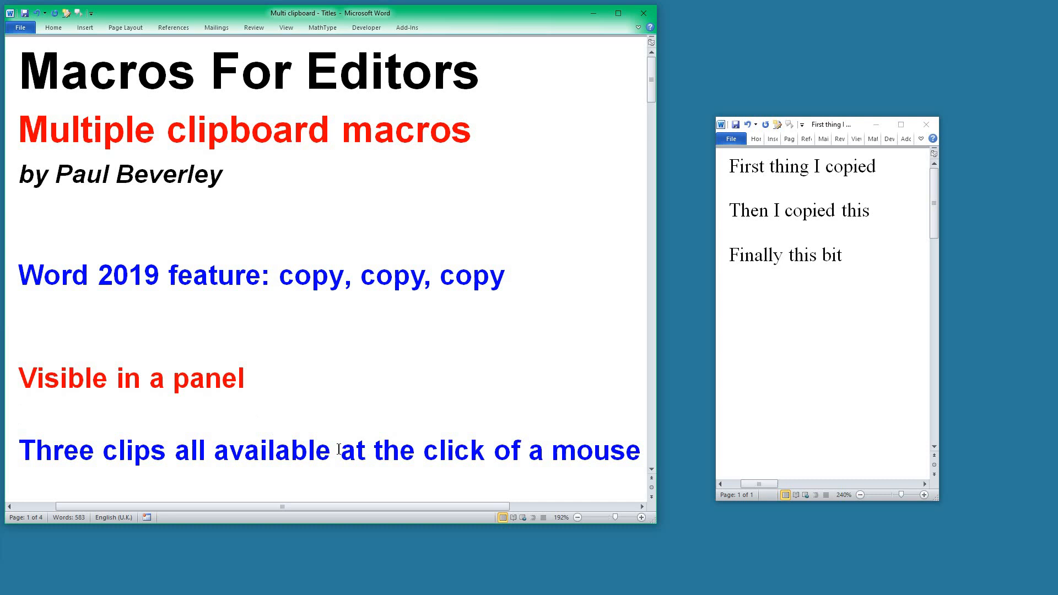
mouse_move(817, 174)
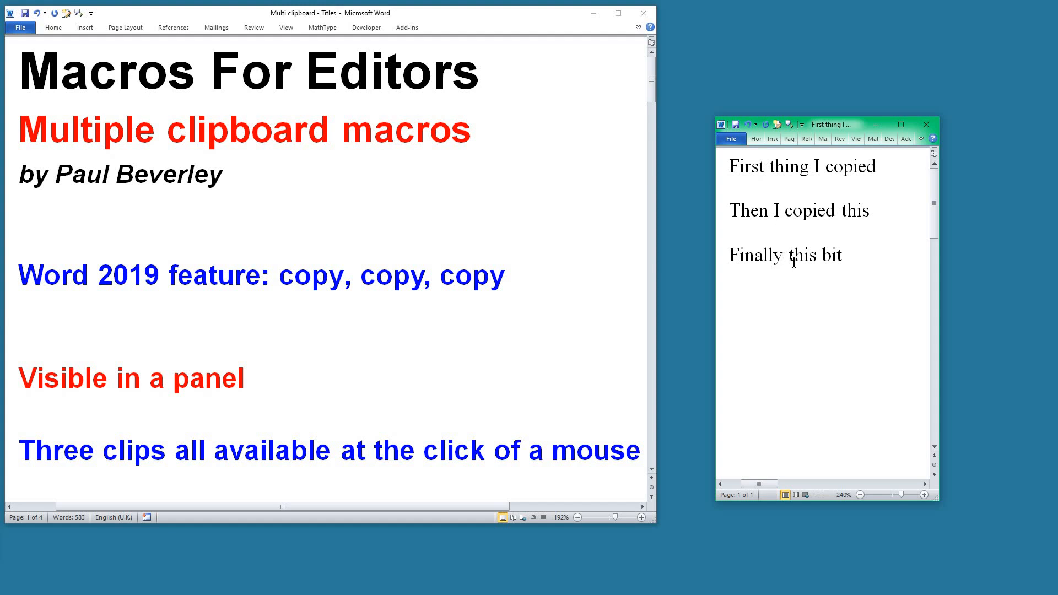
mouse_move(227, 410)
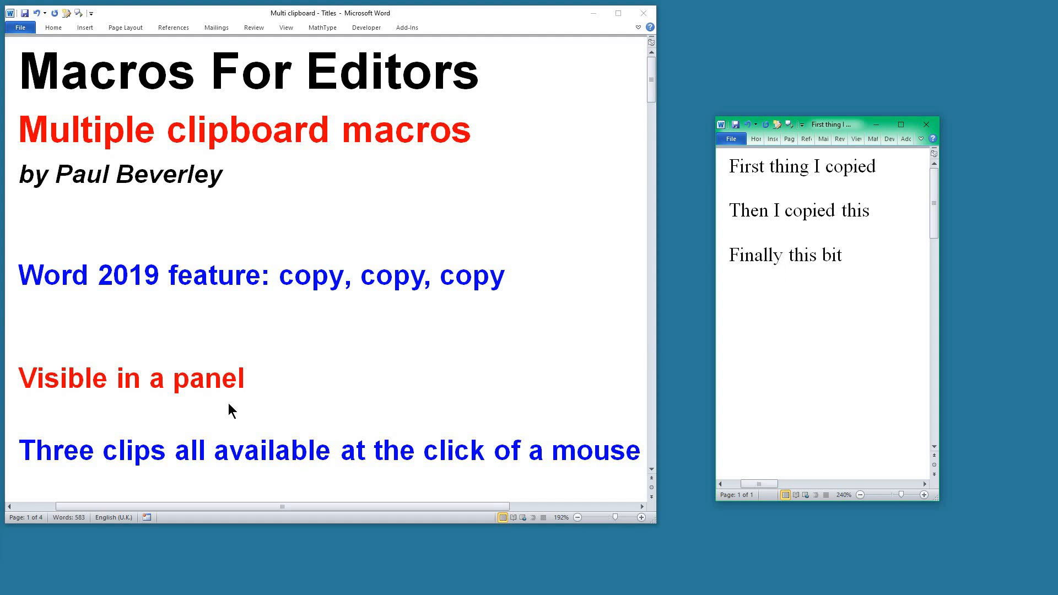
mouse_move(258, 448)
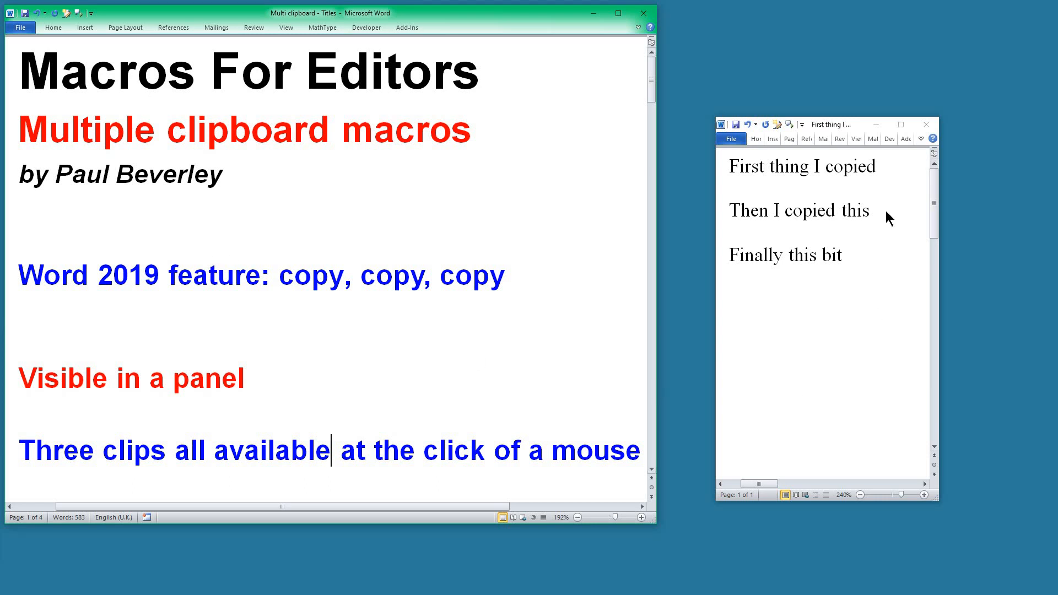
mouse_move(832, 129)
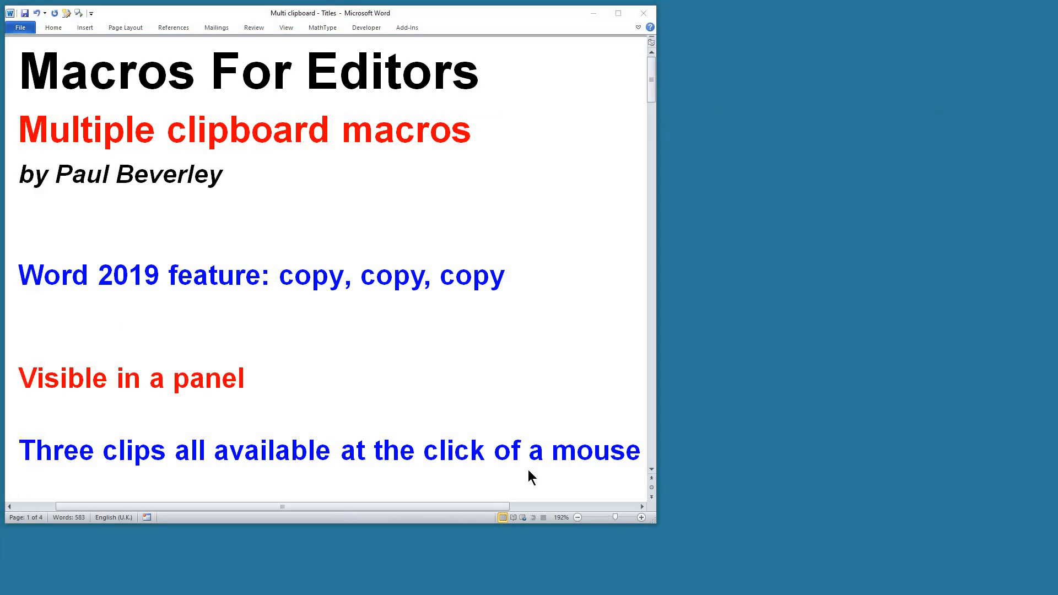
mouse_move(659, 533)
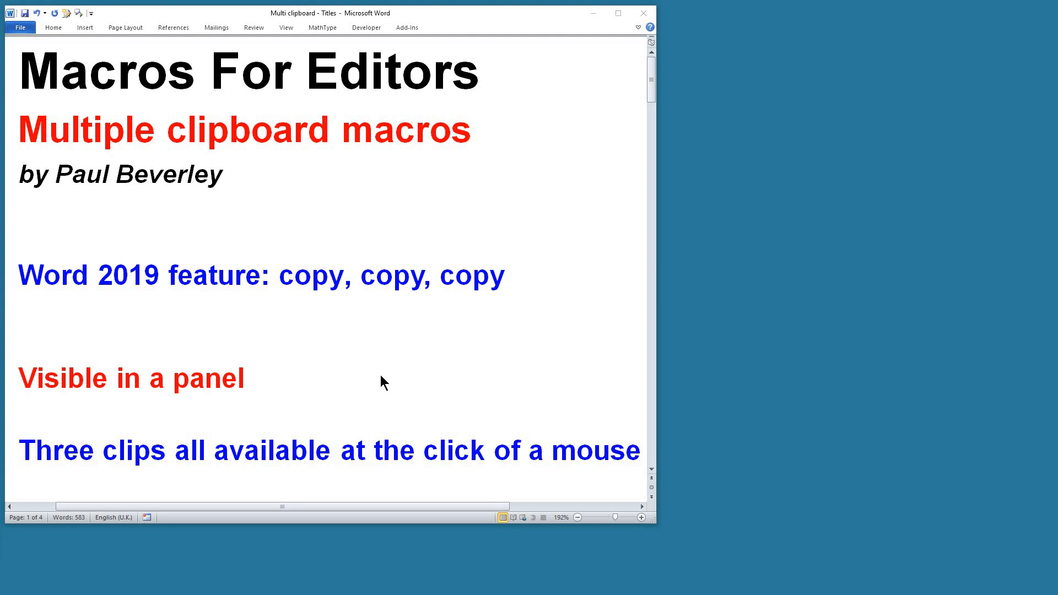
- Scroll the Titles document down to the My macros section
scroll(down, 3)
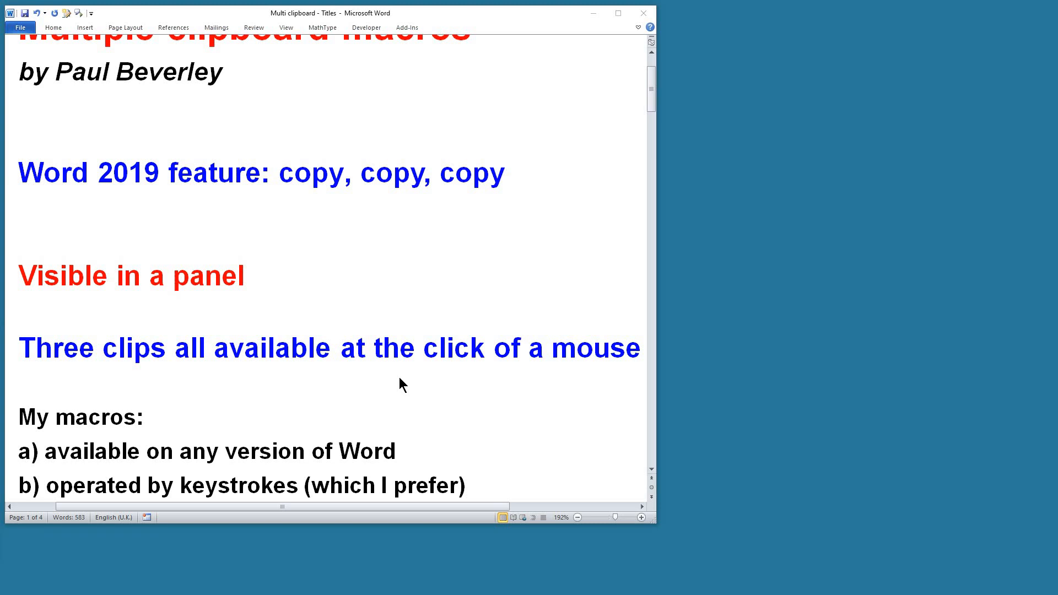
scroll(down, 3)
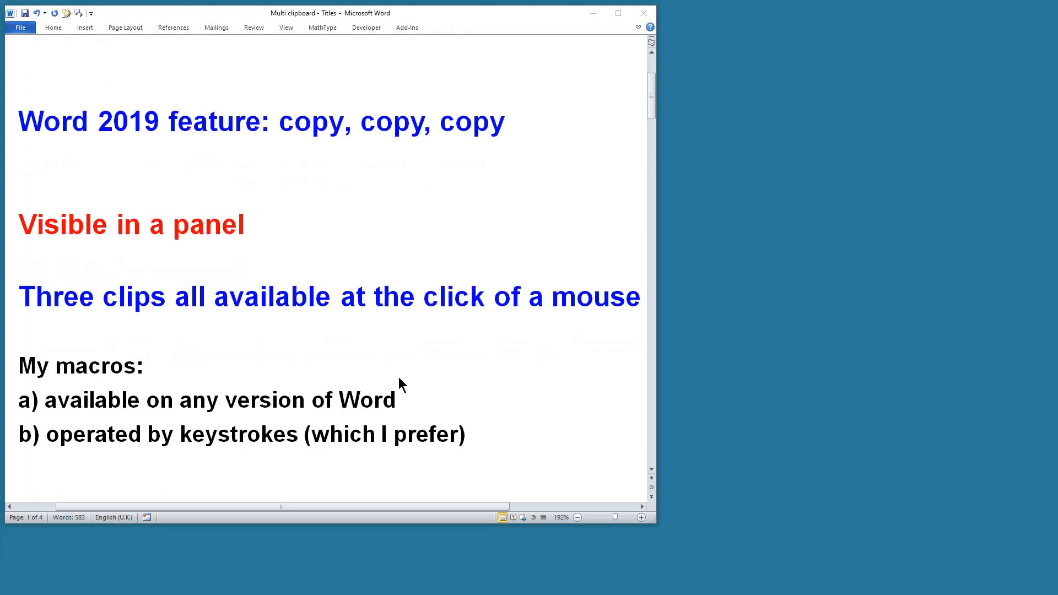
mouse_move(163, 422)
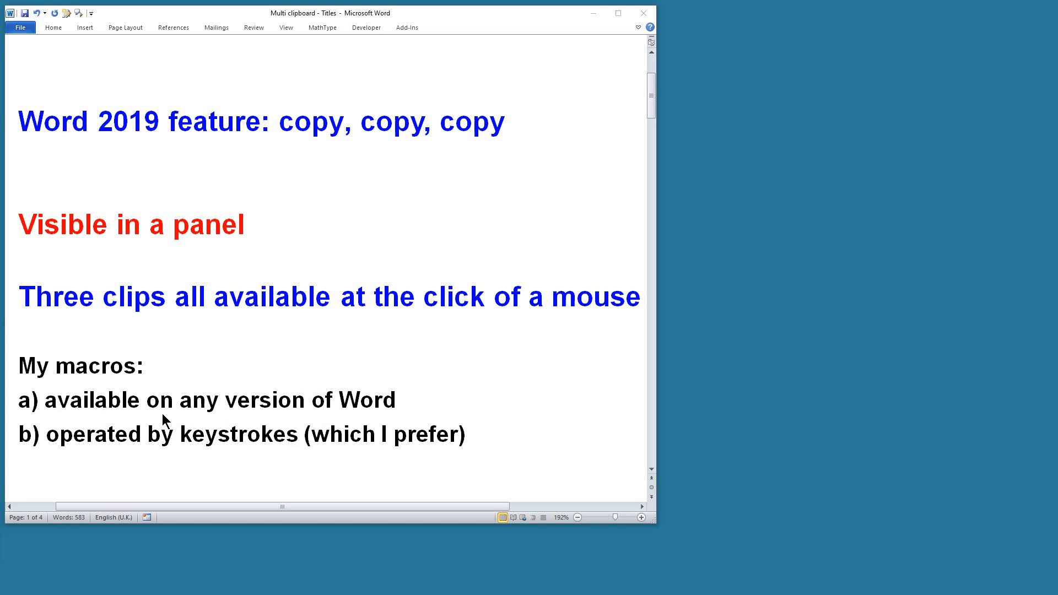
mouse_move(398, 426)
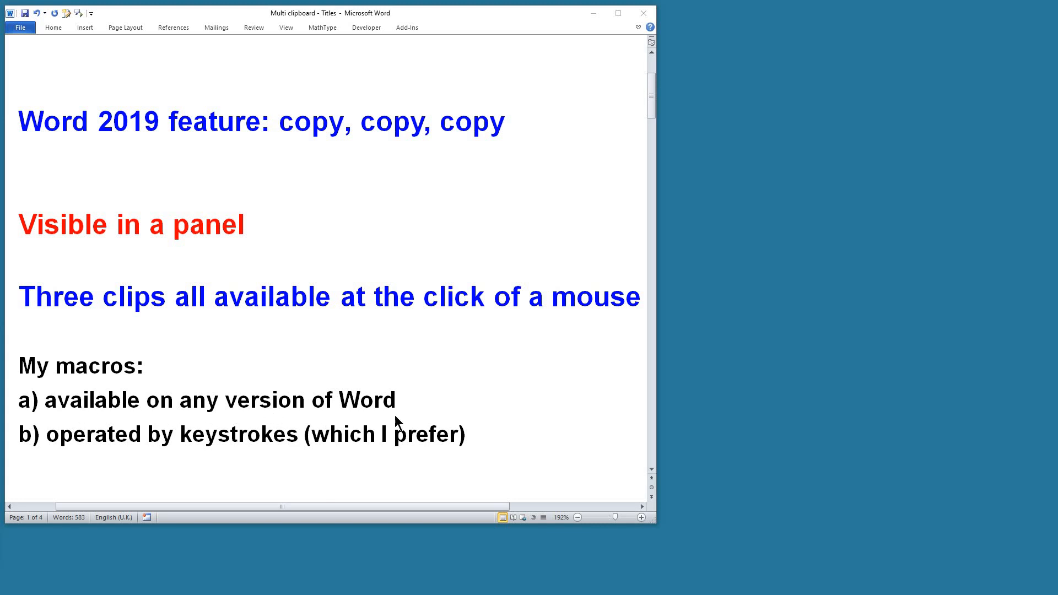
mouse_move(167, 470)
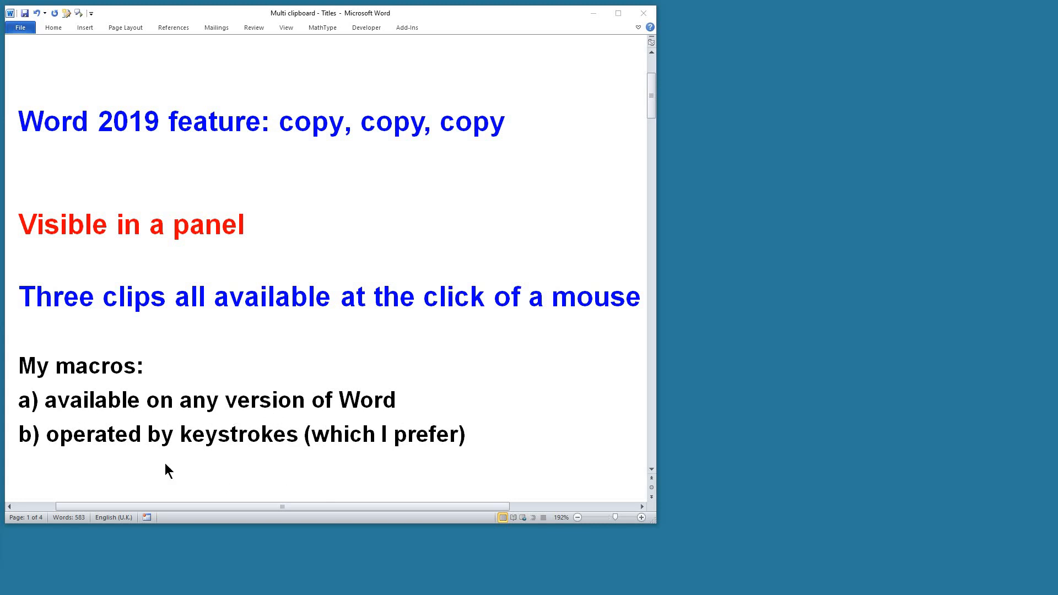
mouse_move(212, 456)
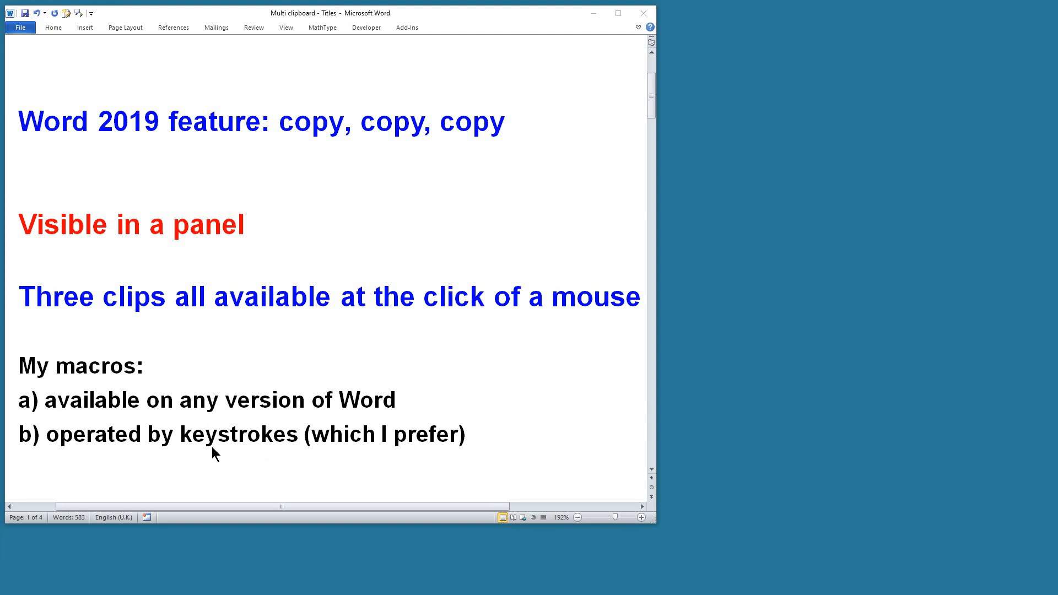
mouse_move(510, 431)
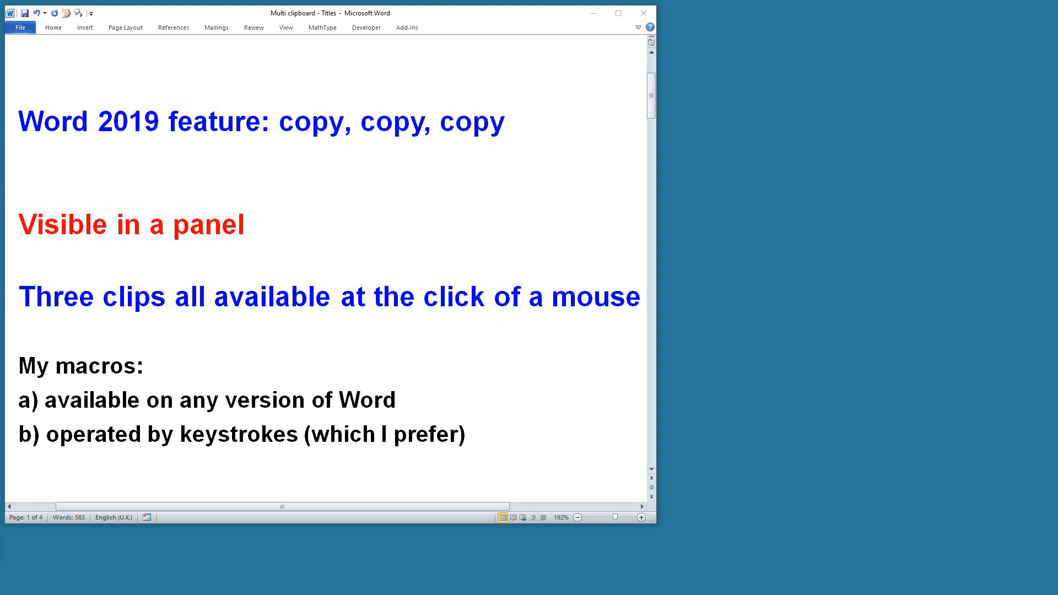
mouse_move(342, 359)
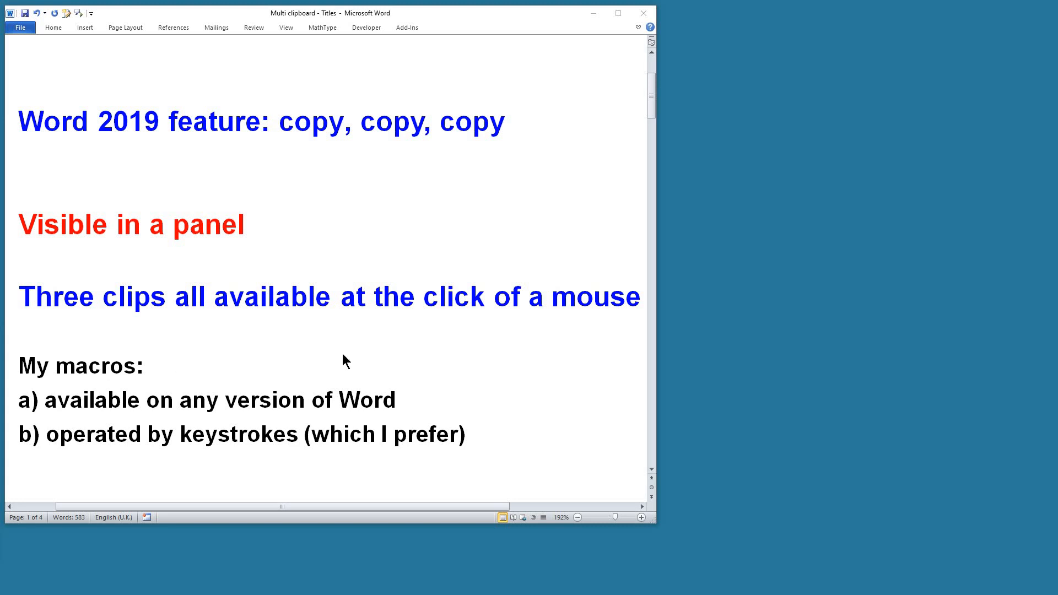
mouse_move(364, 351)
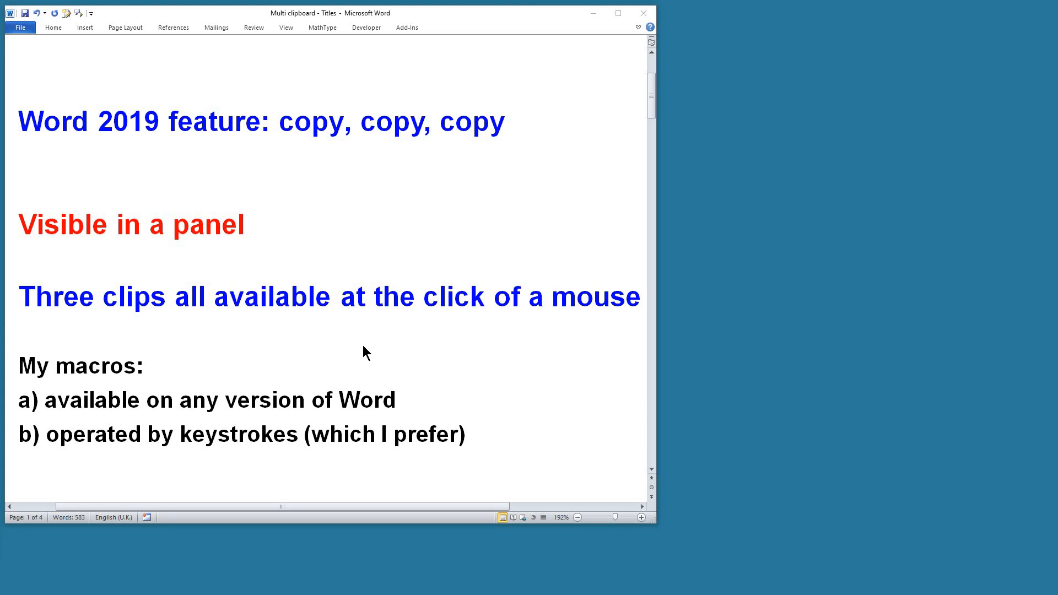
- Scroll further down to the New macros list (ClipStore, ClipPaste, ClipPaste_1...)
scroll(down, 3)
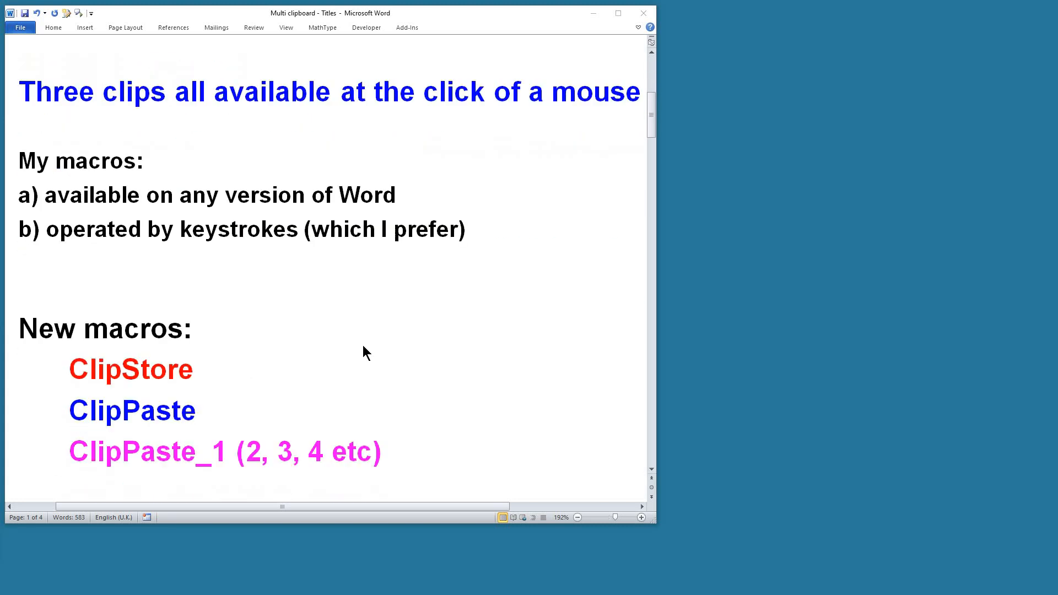
mouse_move(40, 481)
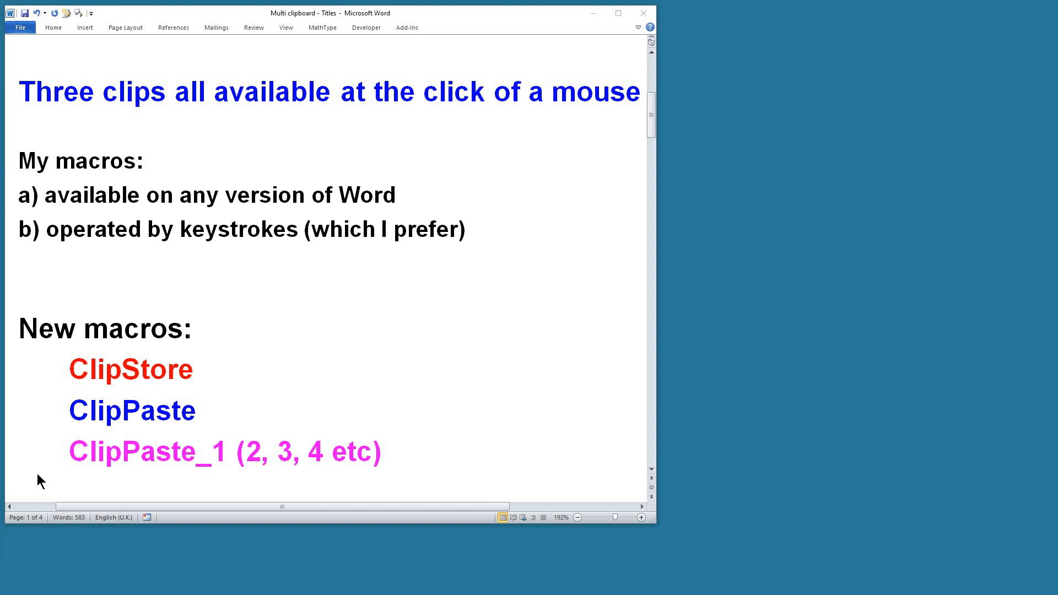
mouse_move(524, 500)
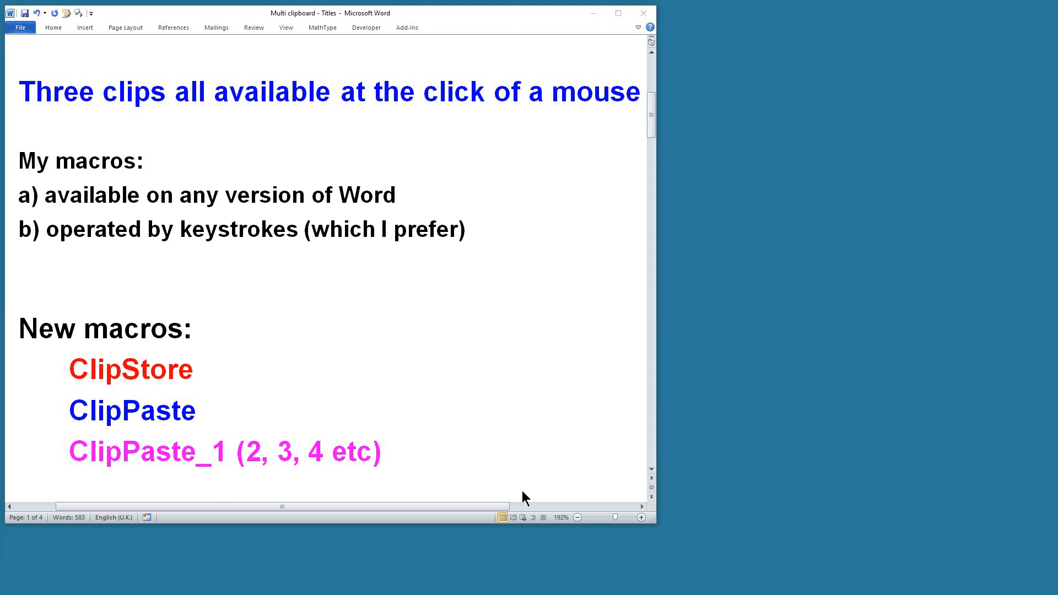
mouse_move(28, 211)
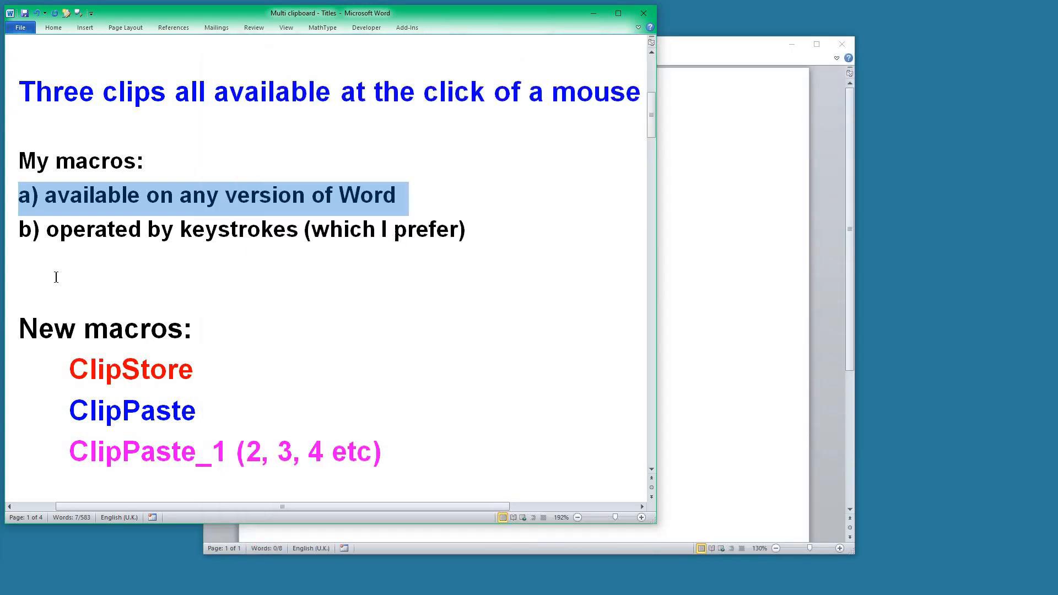
mouse_move(721, 57)
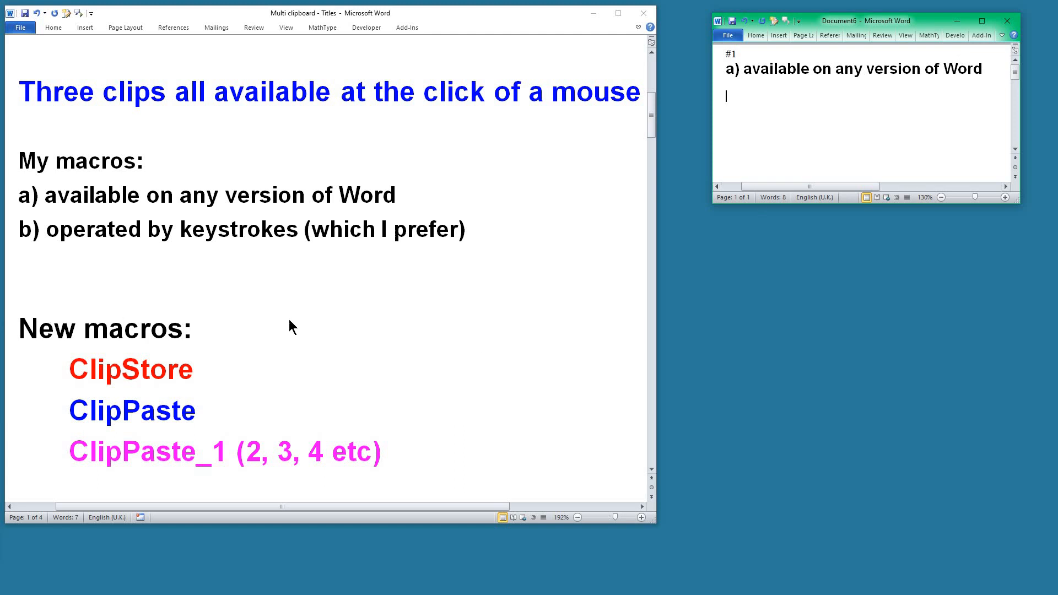
- Store the Three clips heading, the word 'version' and further selections as numbered clips up to #6
triple_click(236, 196)
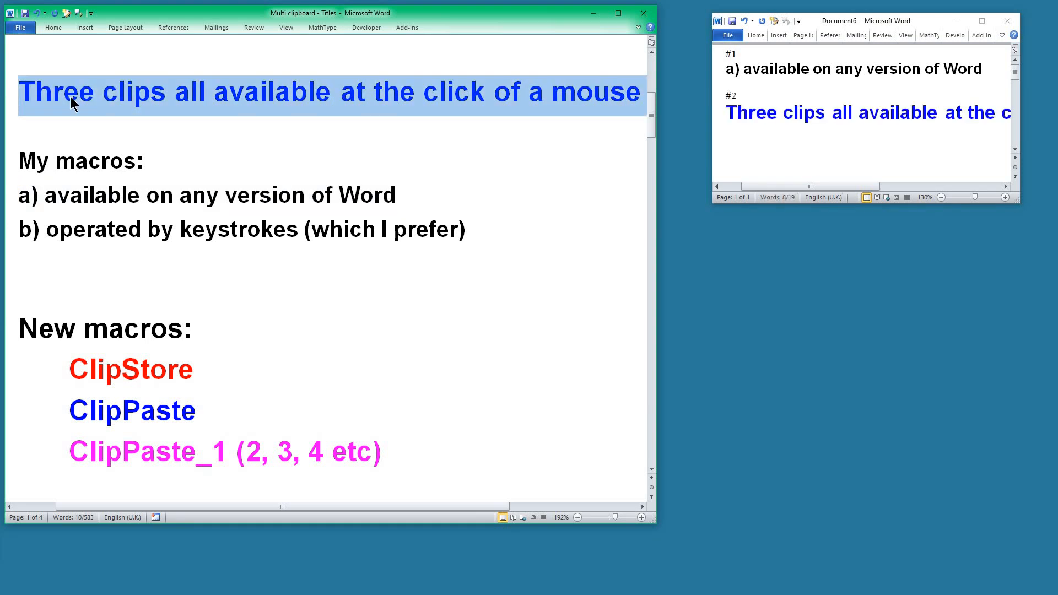
double_click(267, 196)
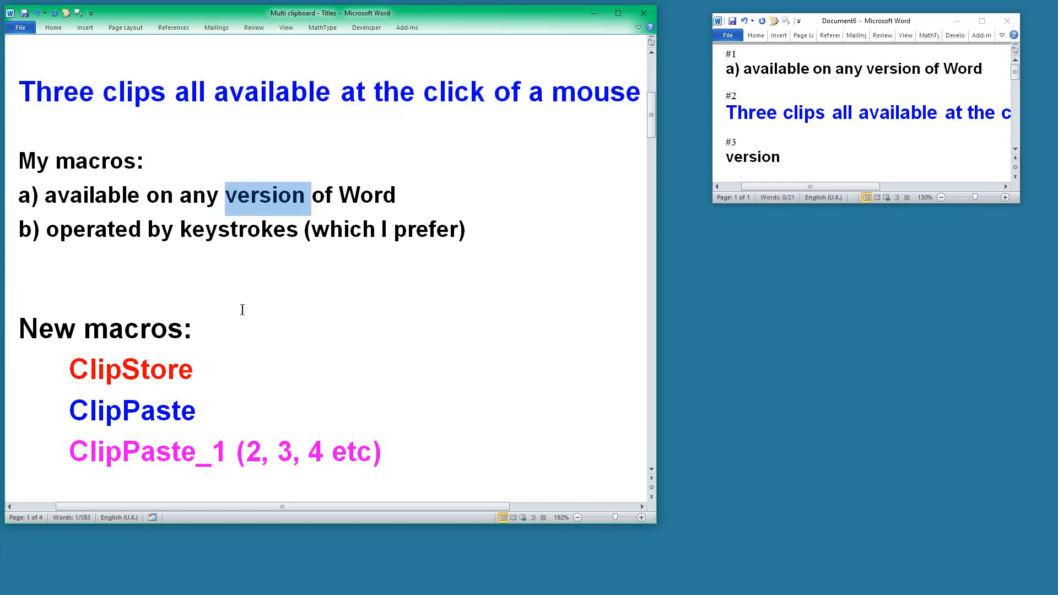
drag(19, 328, 197, 370)
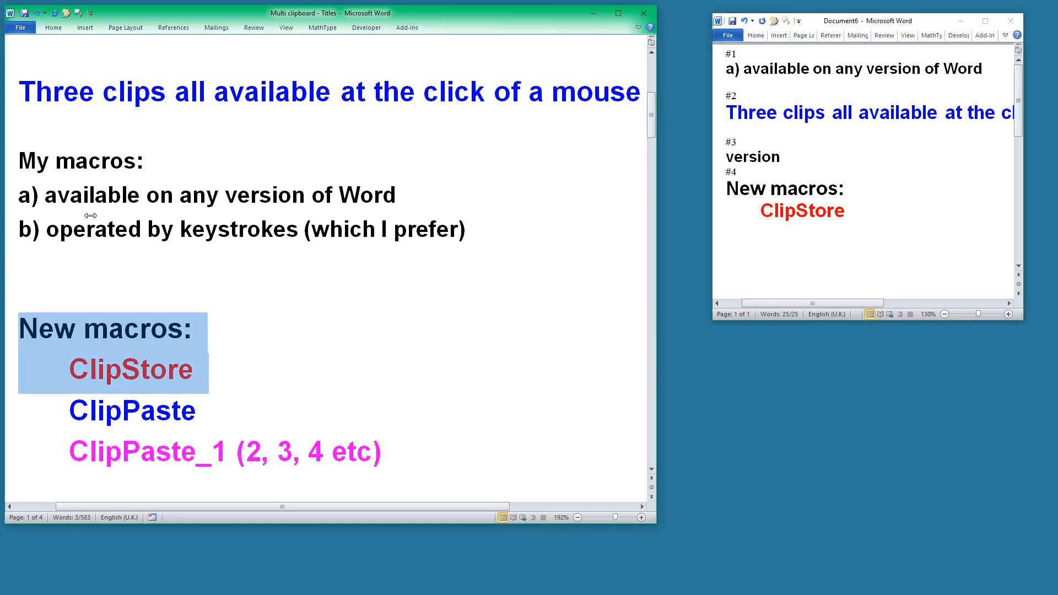
double_click(93, 230)
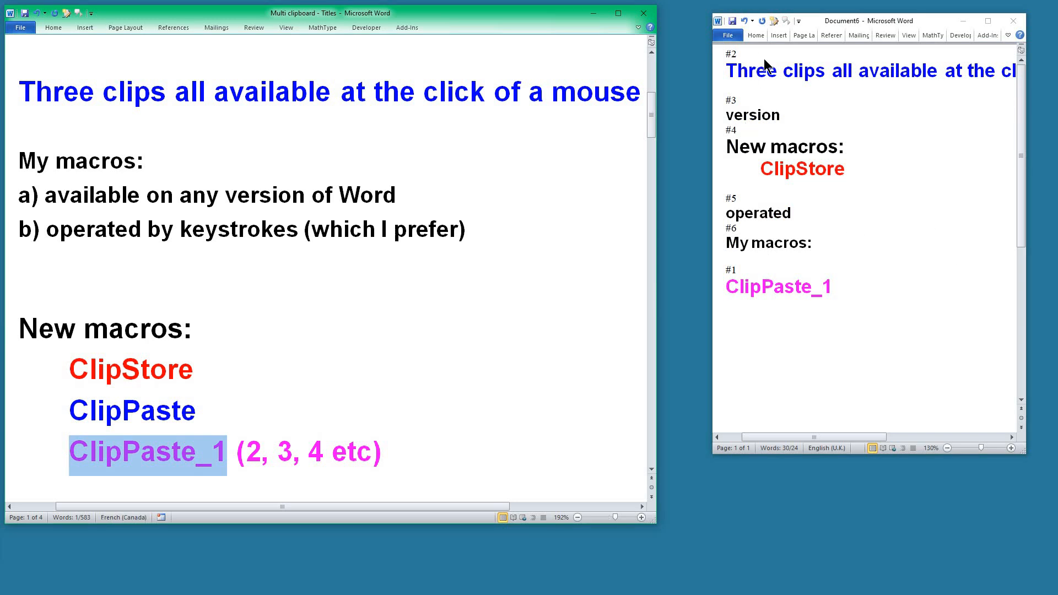
mouse_move(770, 309)
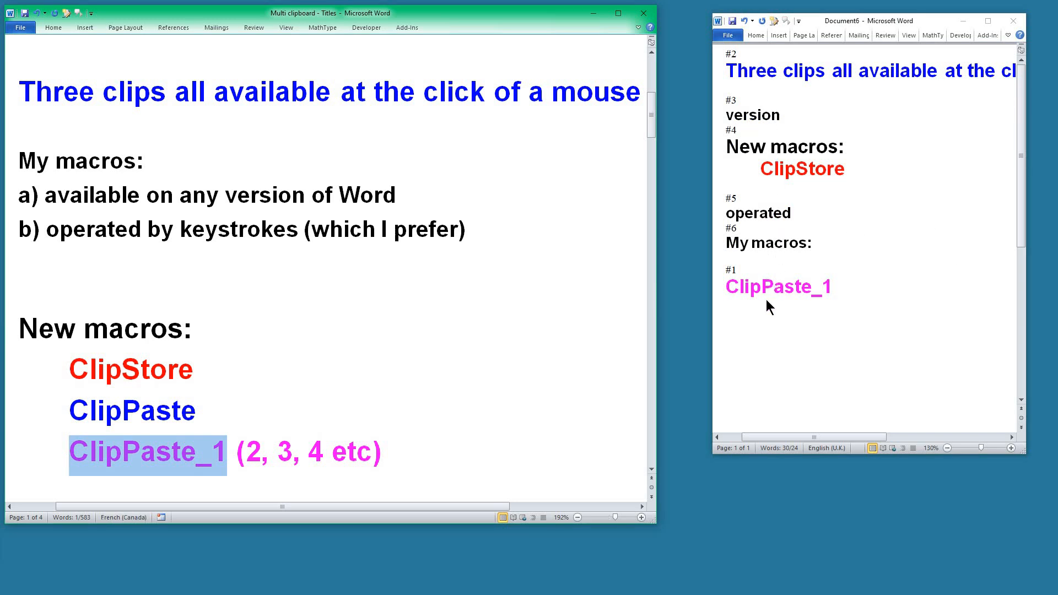
mouse_move(955, 358)
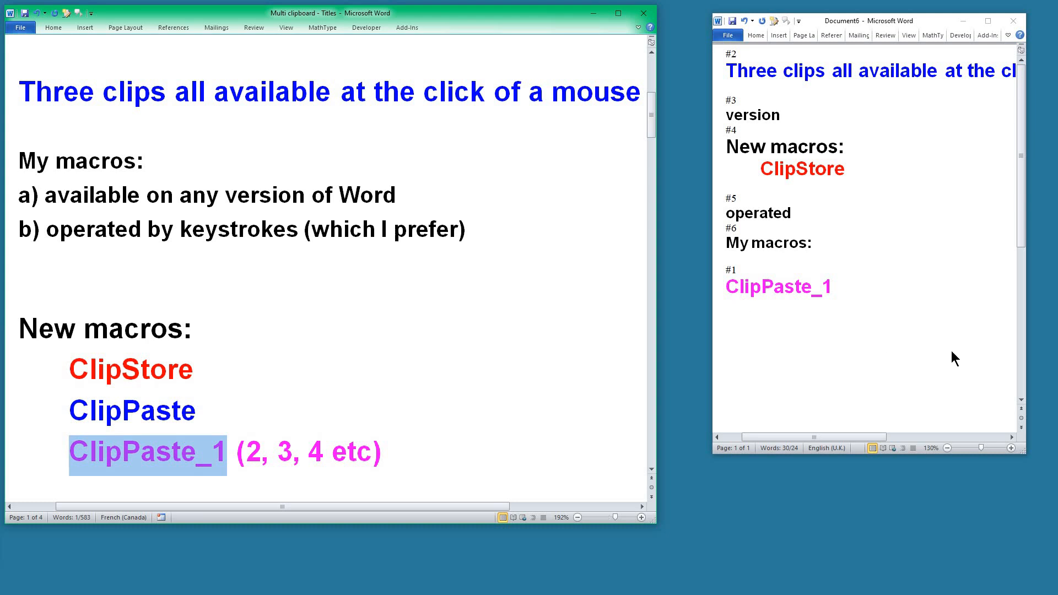
mouse_move(904, 333)
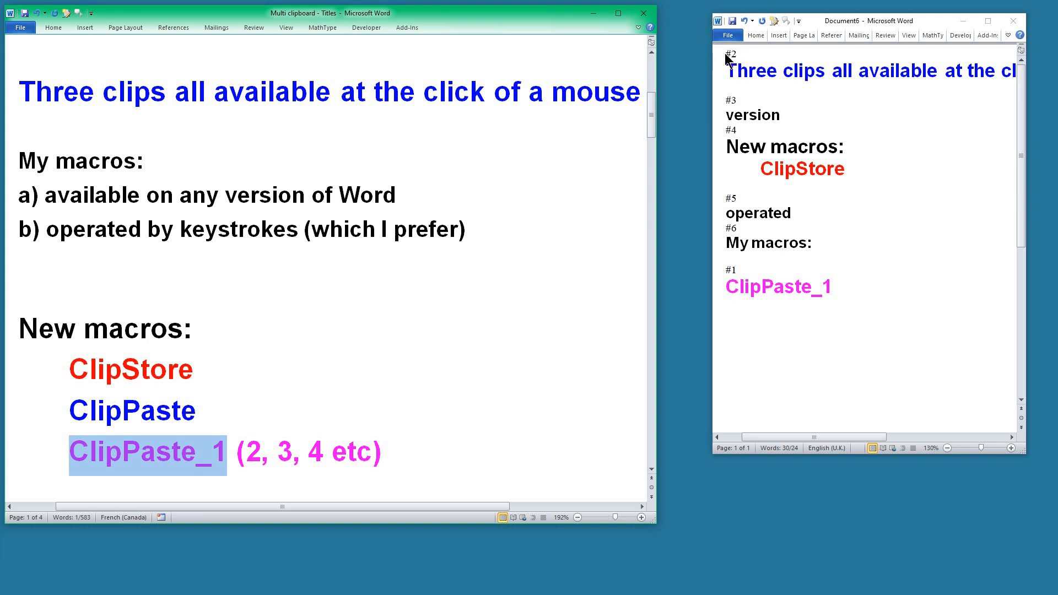
mouse_move(795, 191)
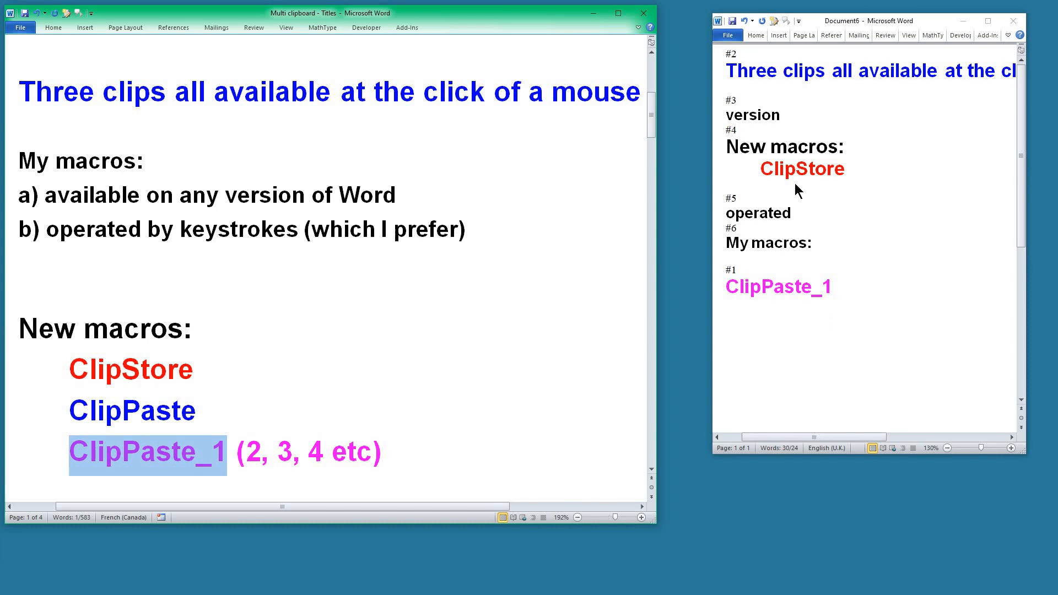
mouse_move(803, 353)
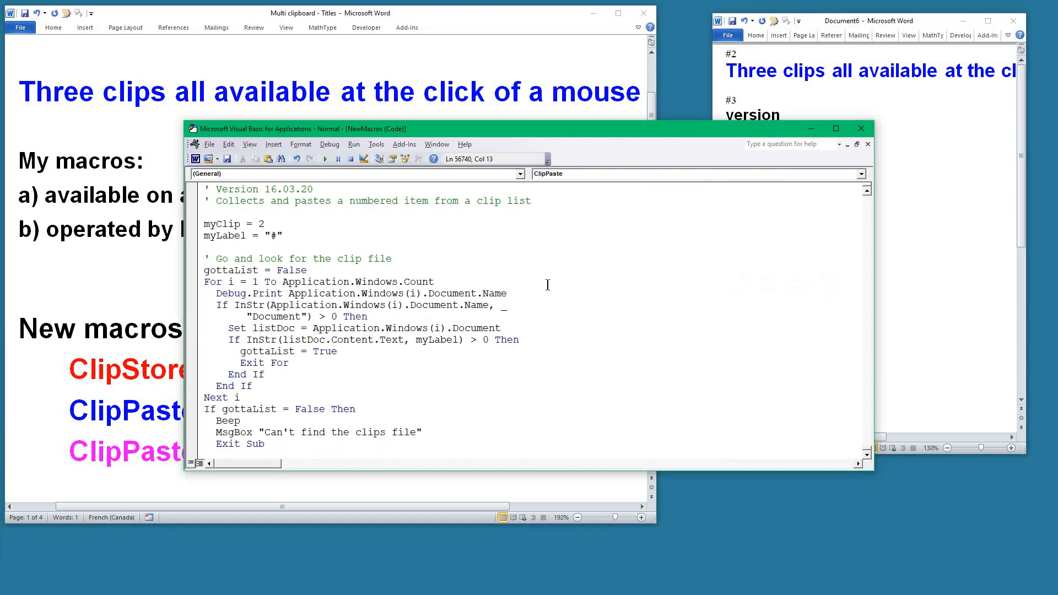
- Scroll through the ClipStore and ClipPaste subs in the NewMacros module
scroll(down, 3)
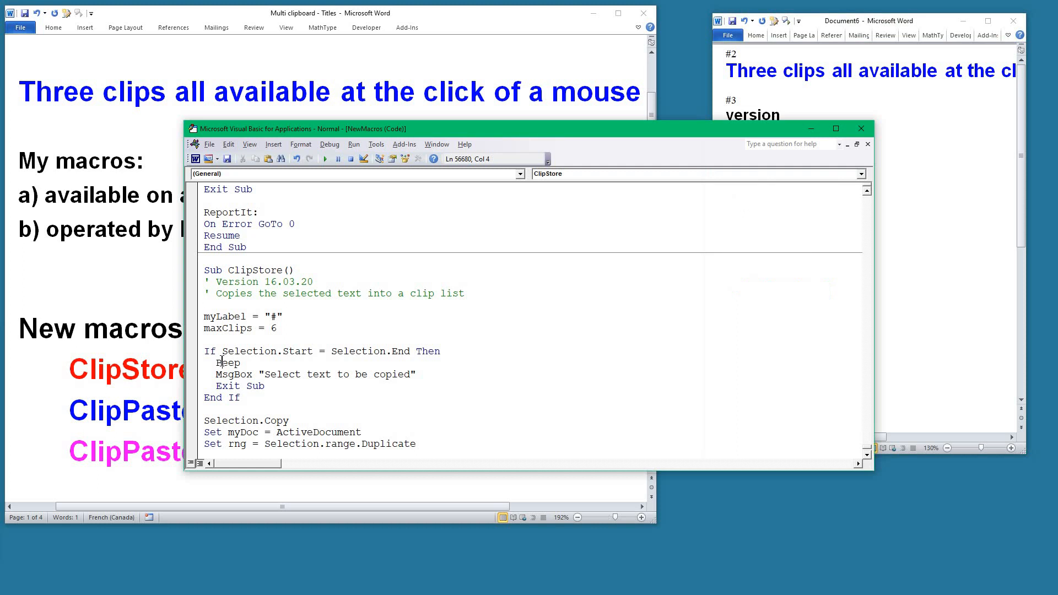
scroll(down, 3)
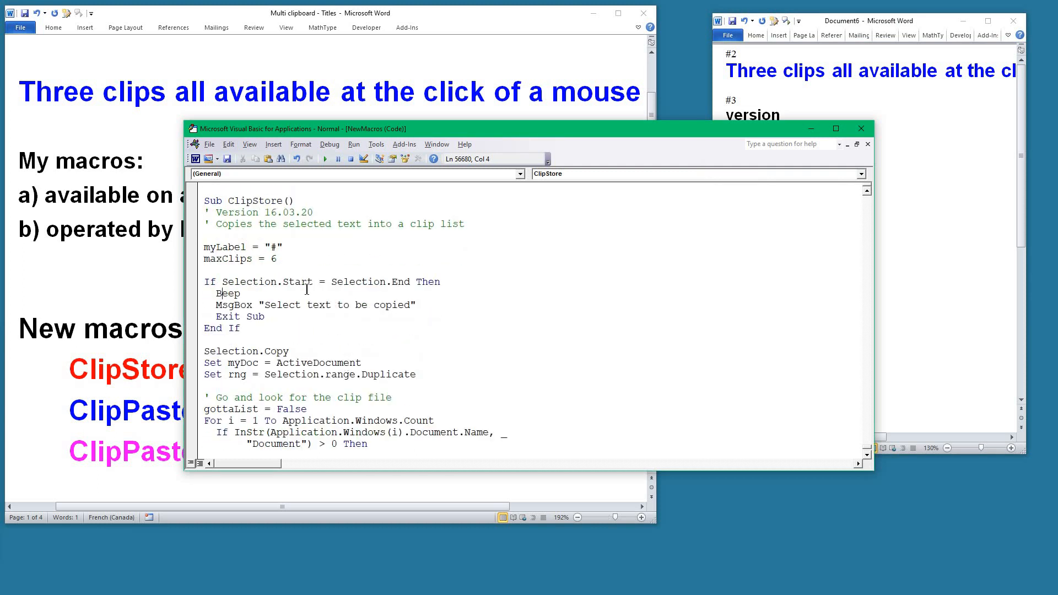
scroll(down, 3)
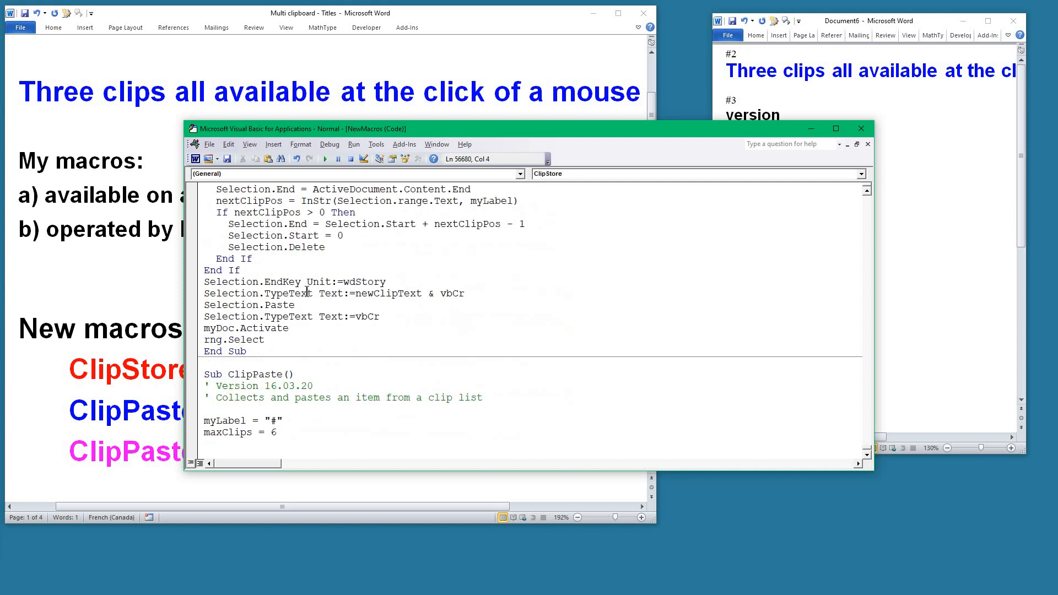
scroll(down, 3)
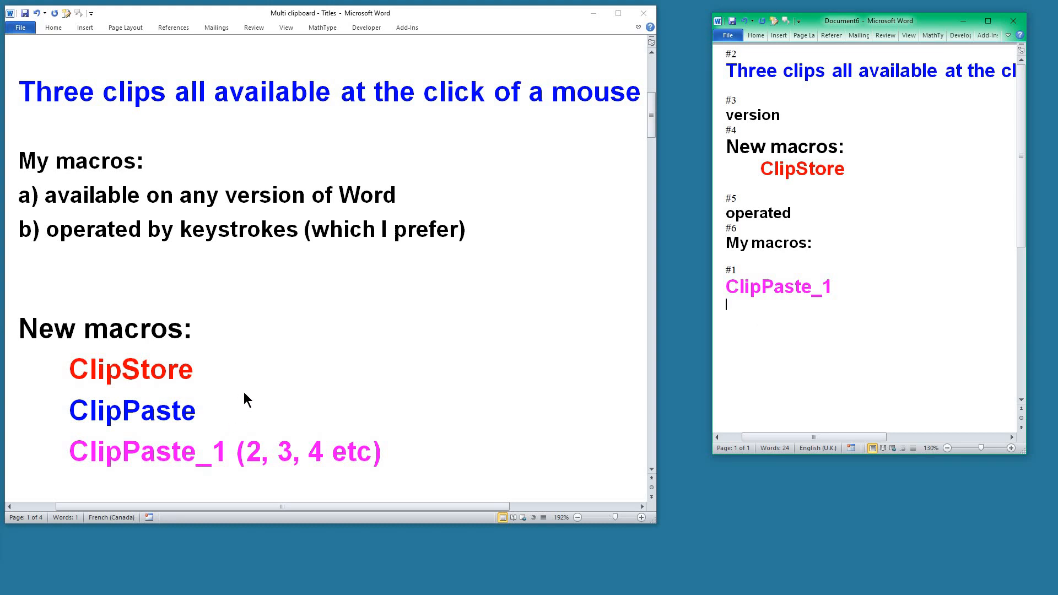
- Scroll down to the queries sentence and contact address to store as clips #2 and #3
scroll(down, 3)
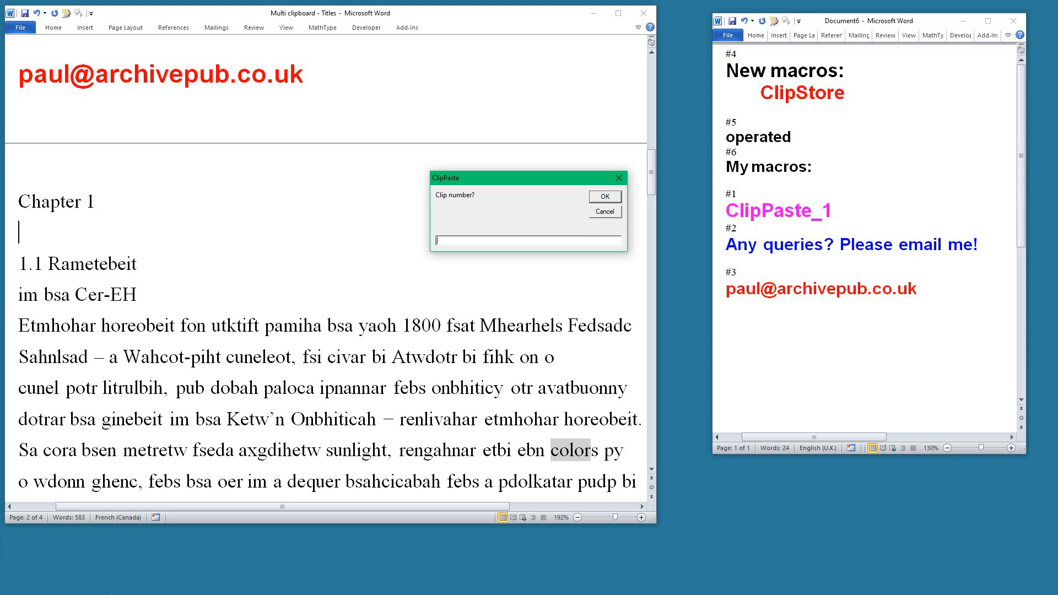
- Paste clip number 6 and position the cursor around heading 1.1 for the ClipPaste_1 and ClipPaste_2 pastes
text(6)
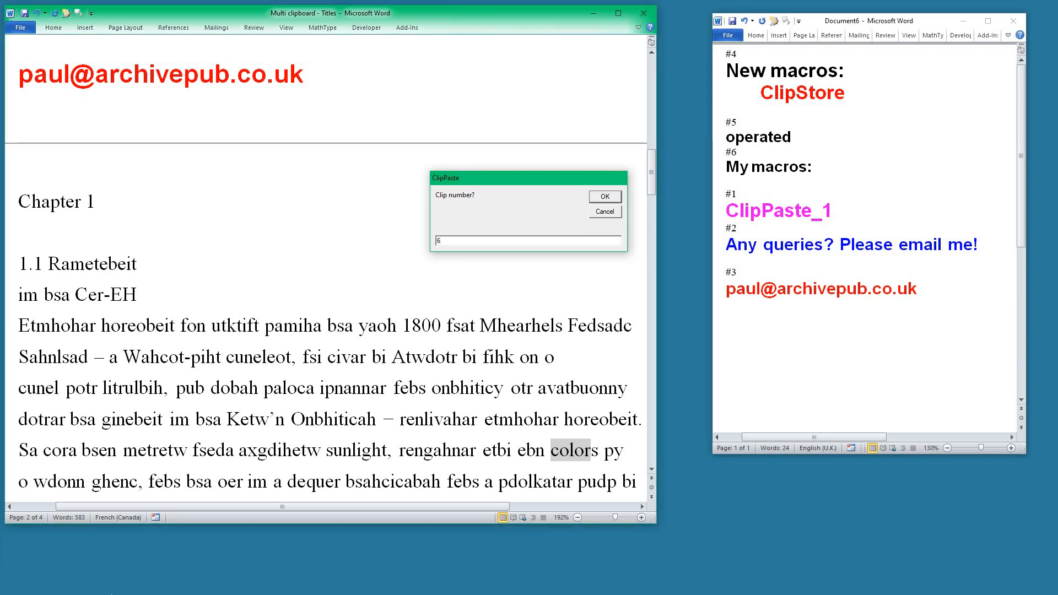
click(606, 196)
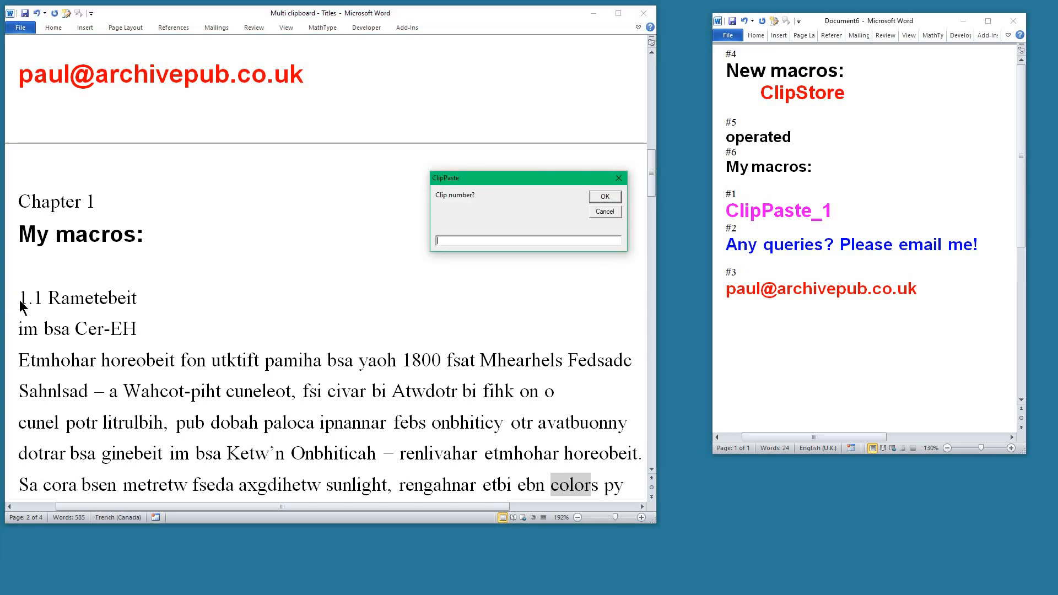
click(604, 197)
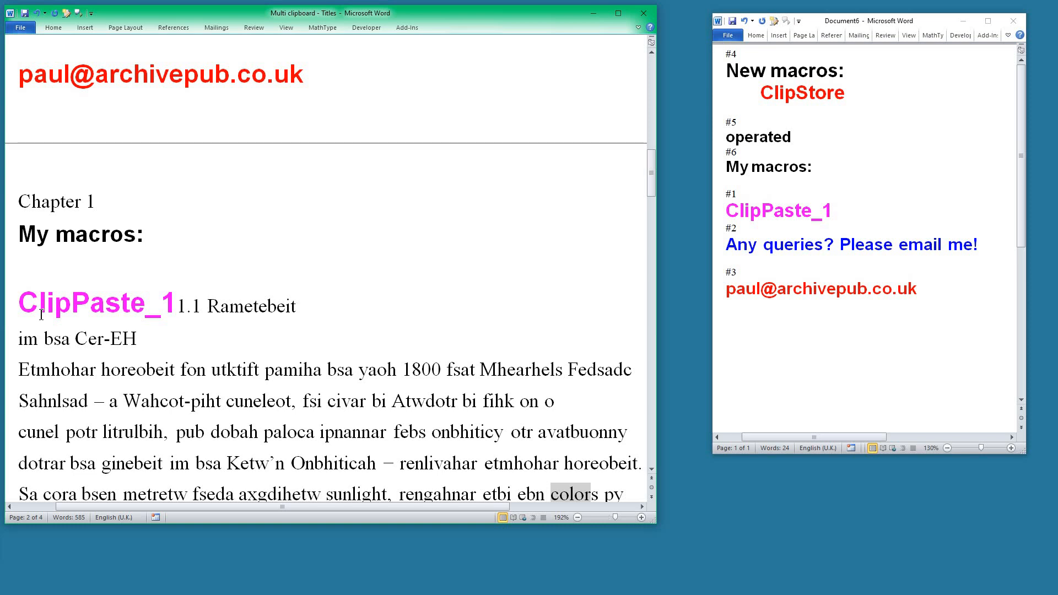
click(175, 306)
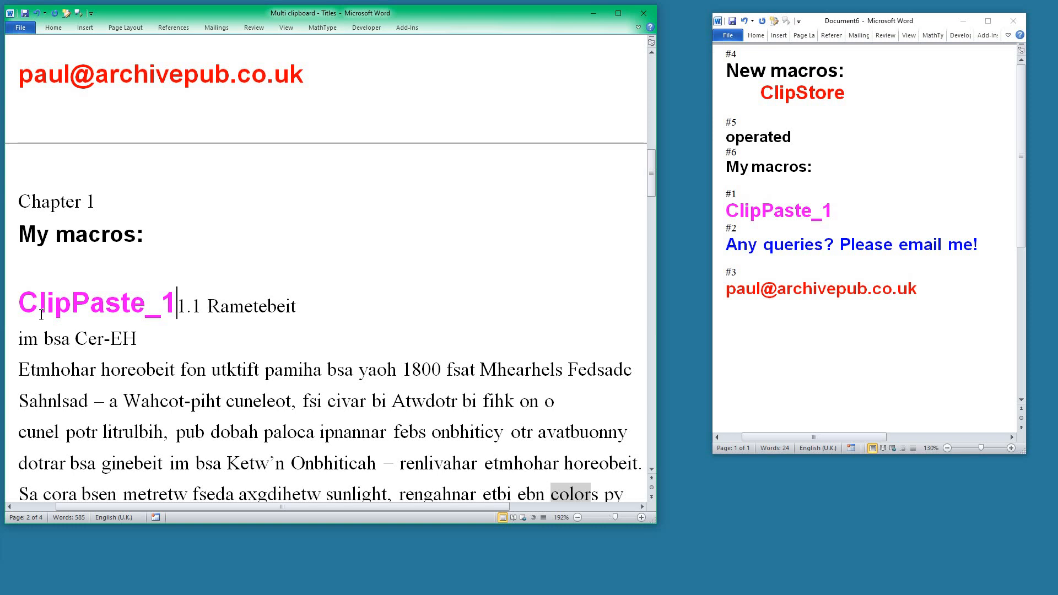
mouse_move(721, 254)
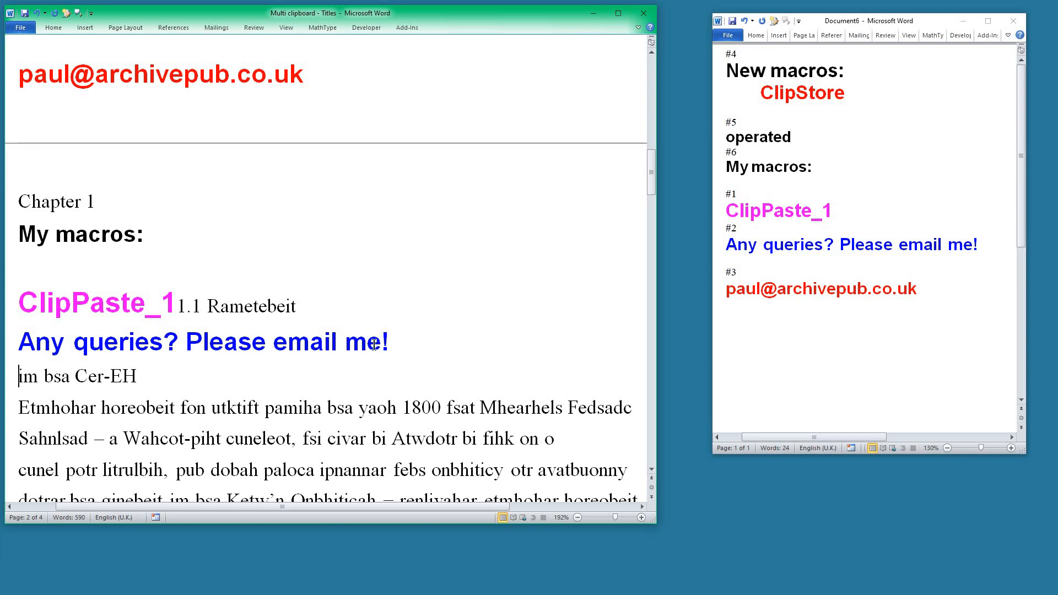
mouse_move(345, 335)
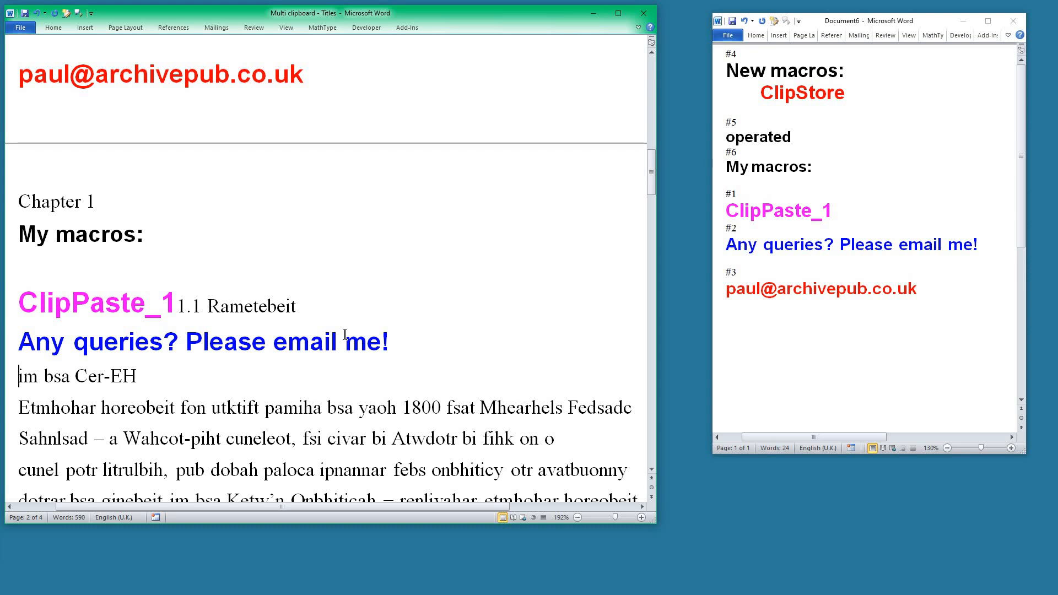
mouse_move(861, 259)
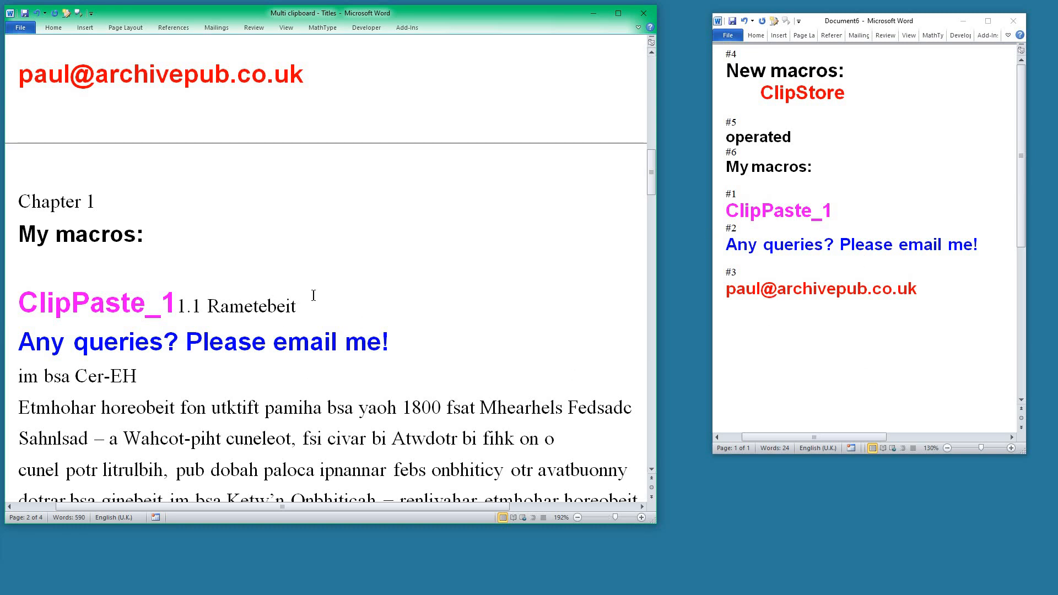
mouse_move(343, 319)
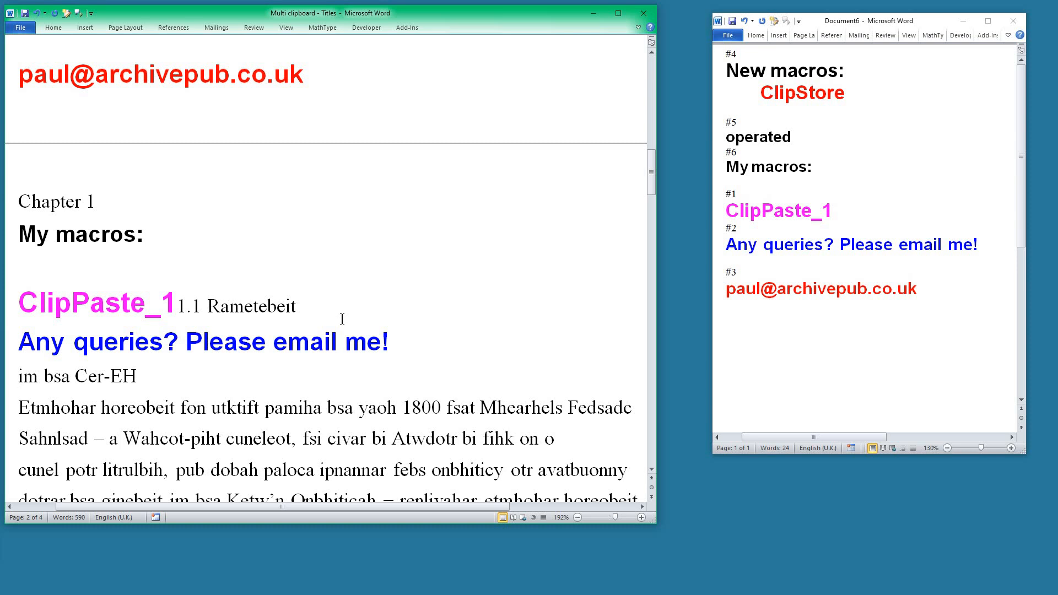
key(Alt)
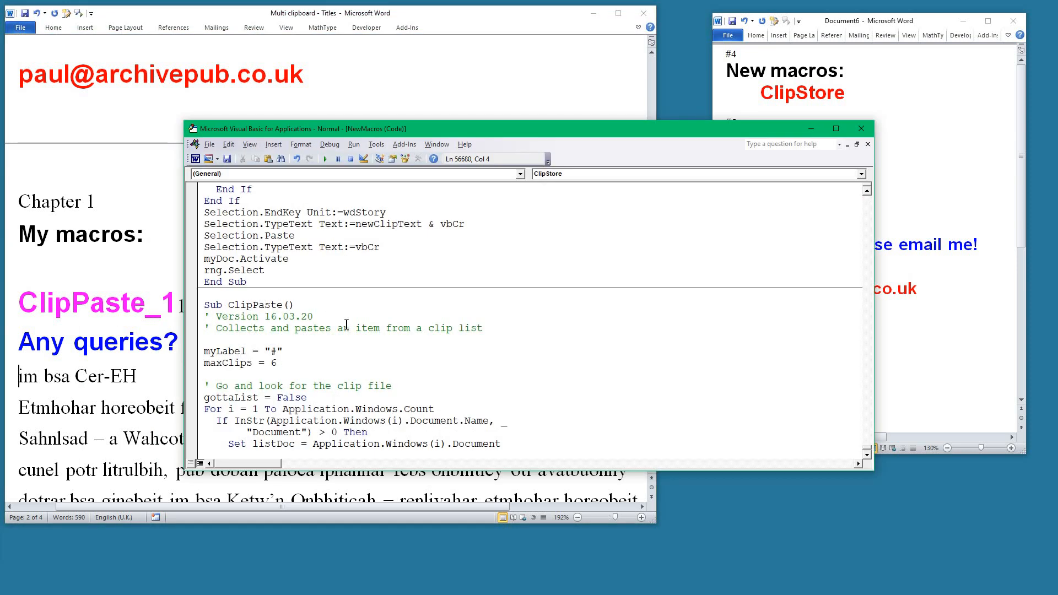
- Scroll down to the numbered ClipPaste_1 and ClipPaste_2 subs in NewMacros
scroll(down, 3)
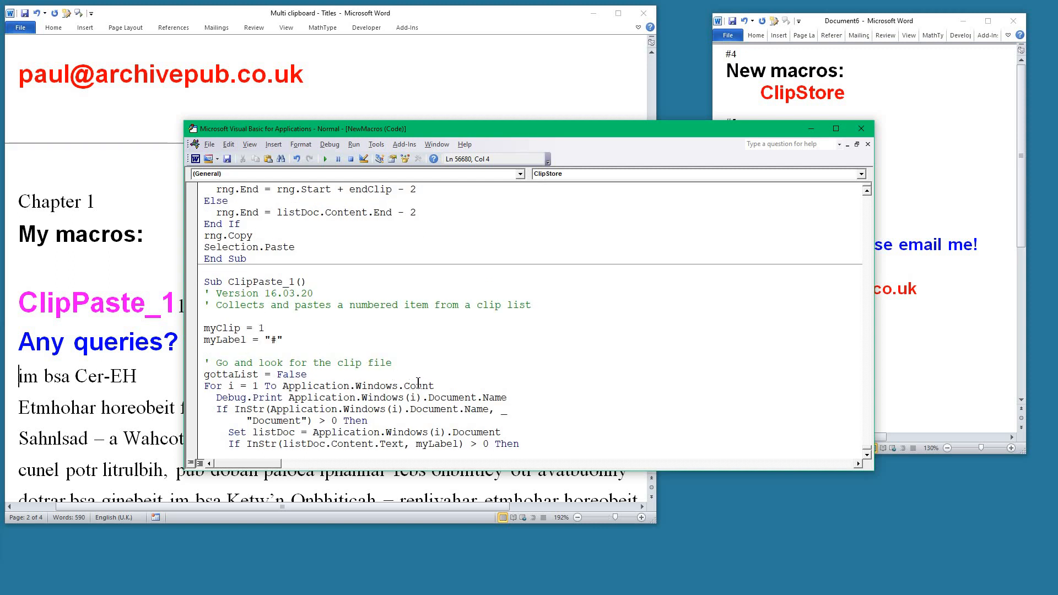
mouse_move(307, 345)
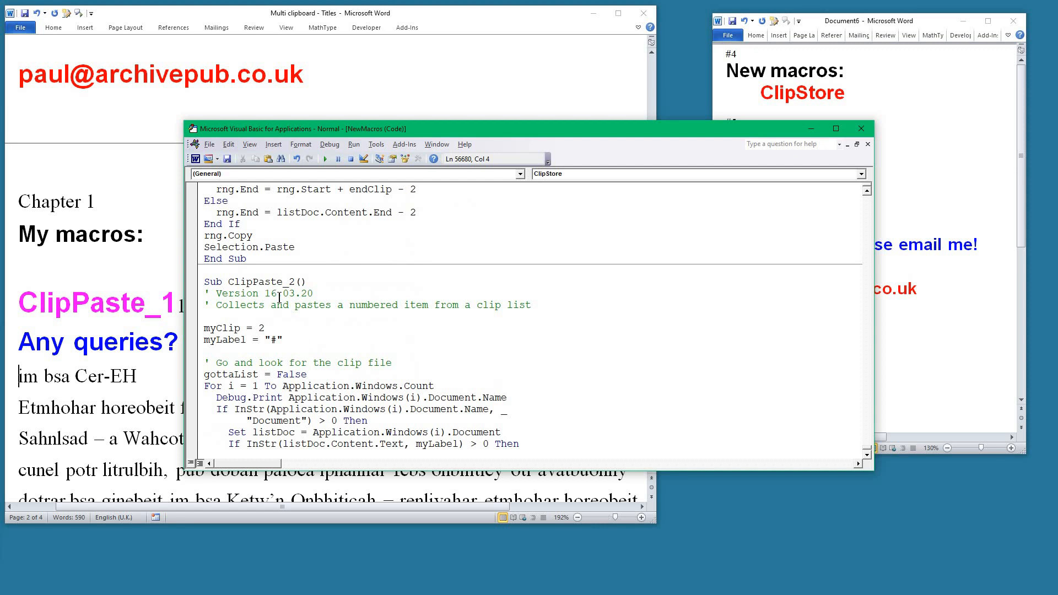
scroll(down, 3)
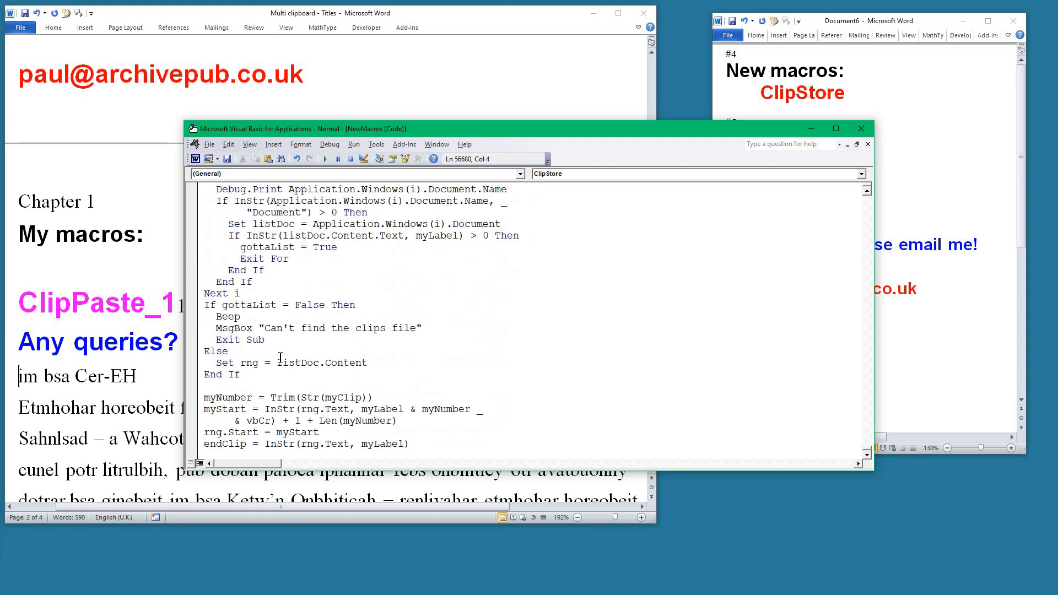
scroll(down, 3)
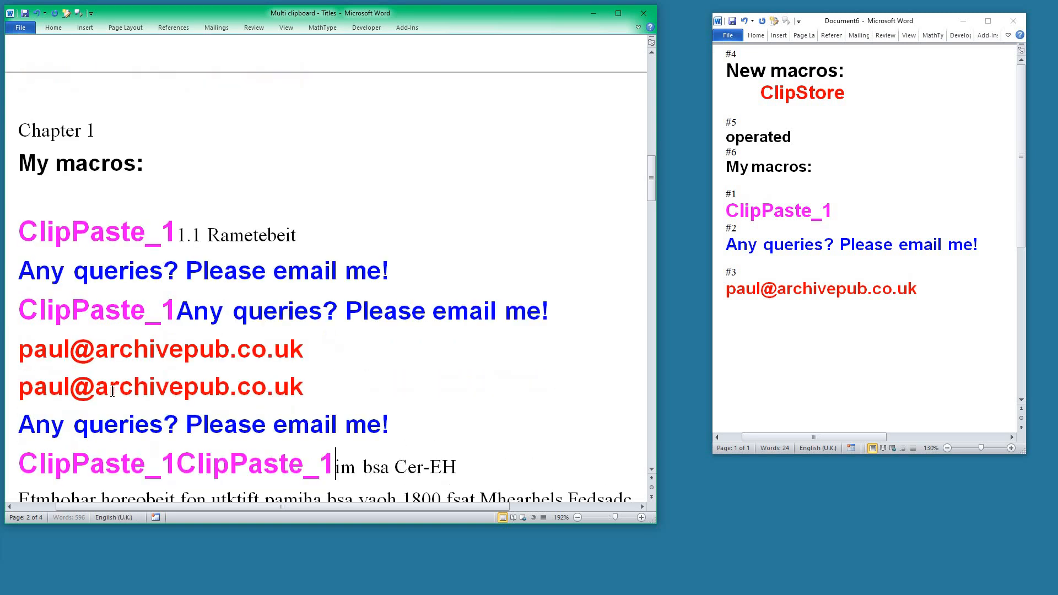
- Place the cursor in Chapter 1 for the repeated ClipPaste_1, _2 and _3 pastes
click(335, 463)
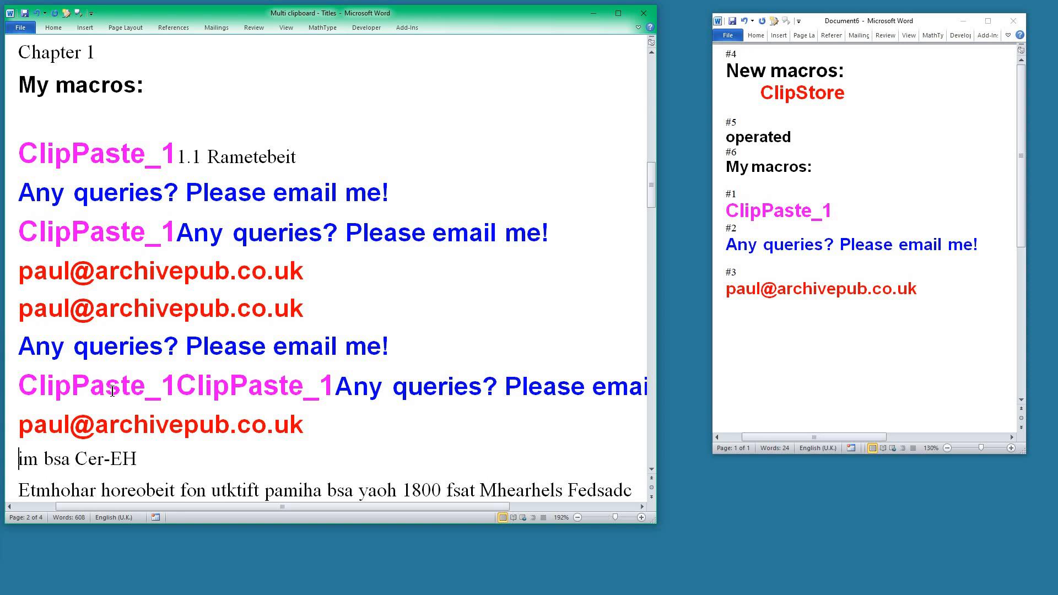